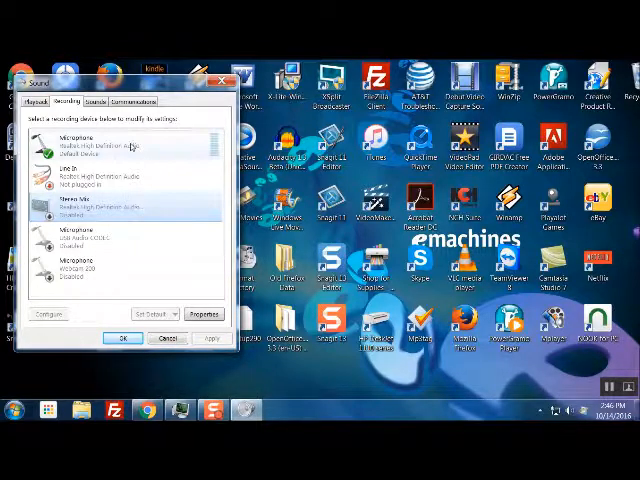
Step: Review the microphone's Levels and then its Enhancements in the Microphone Properties dialog
left_click(204, 312)
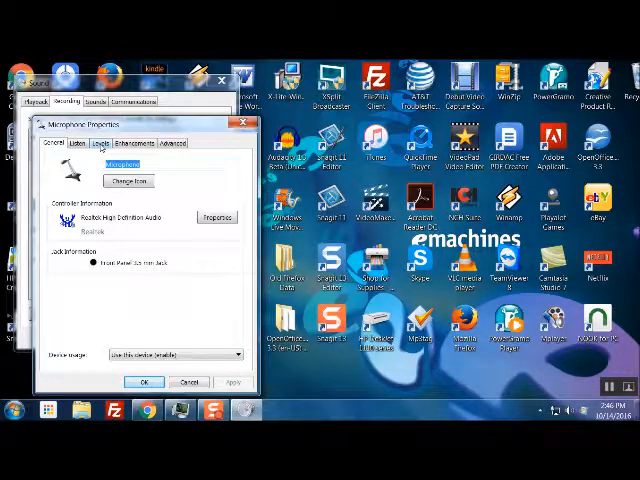
left_click(96, 142)
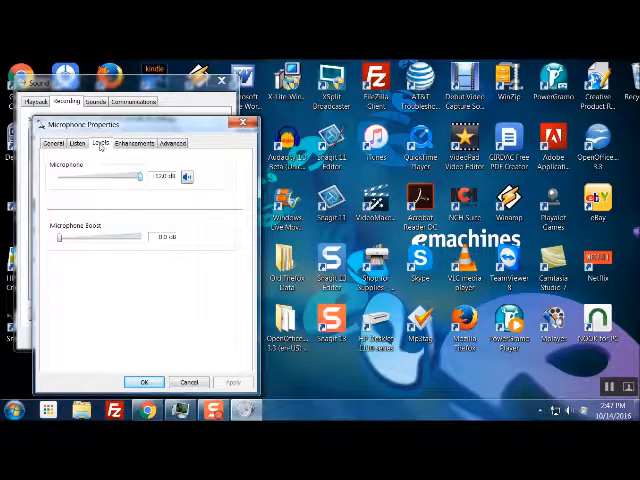
mouse_move(92, 196)
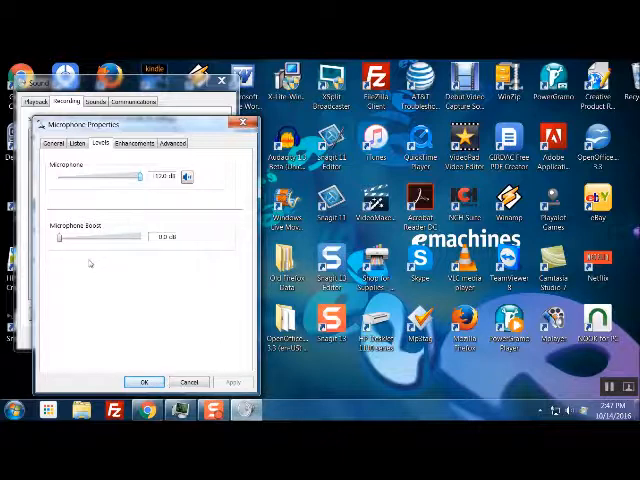
left_click(132, 142)
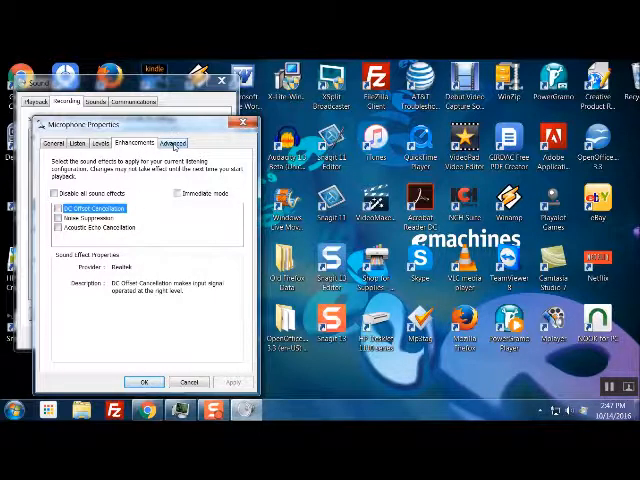
Step: Choose 16 bit, 44100 Hz (CD Quality) as the microphone's default format under Advanced
left_click(172, 144)
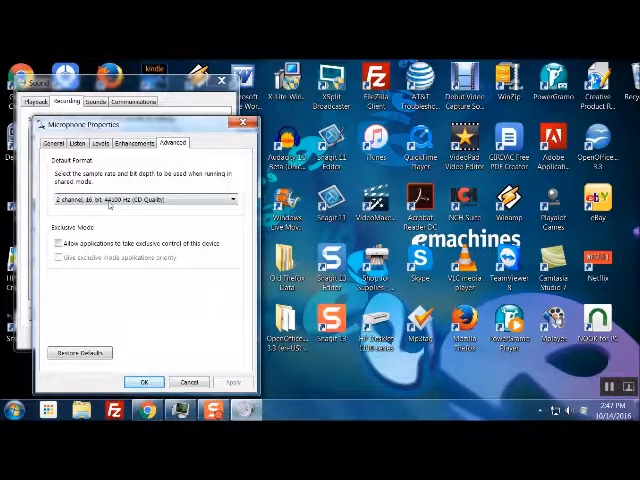
left_click(232, 200)
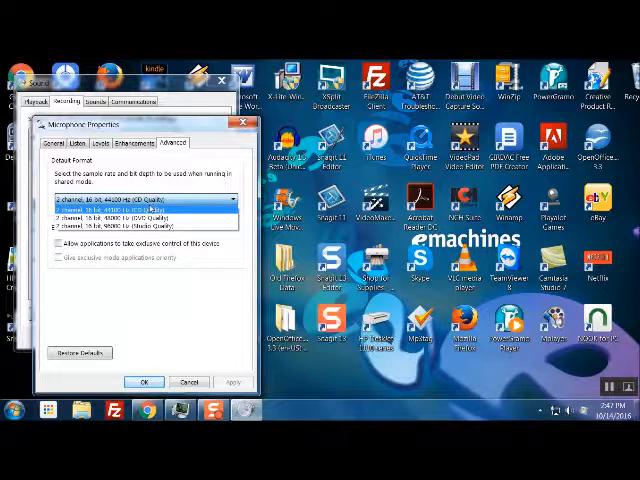
left_click(140, 198)
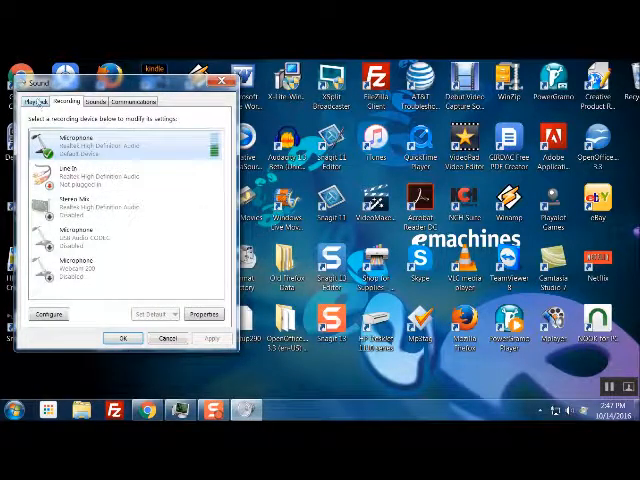
Step: Show the playback device list with the speakers as the default device
left_click(44, 100)
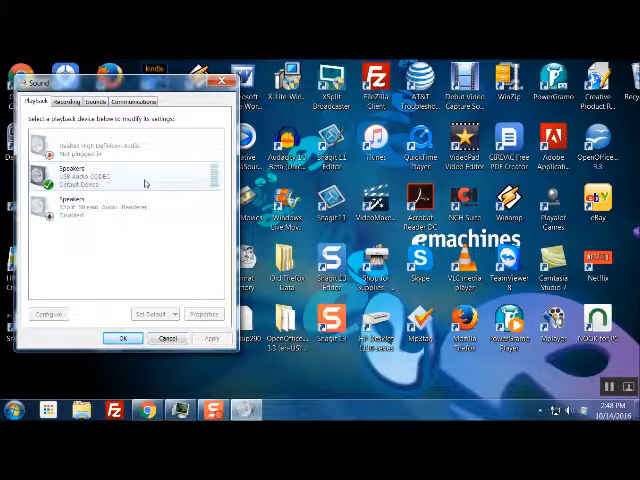
Step: Turn off 'Allow applications to take exclusive control' for the speakers in their Advanced settings
left_click(190, 314)
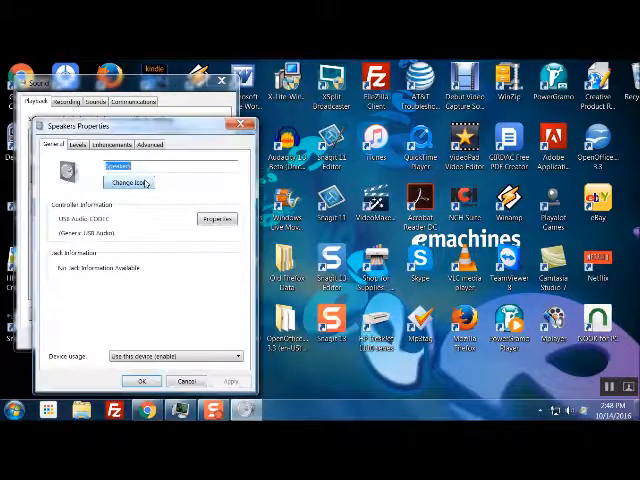
left_click(80, 144)
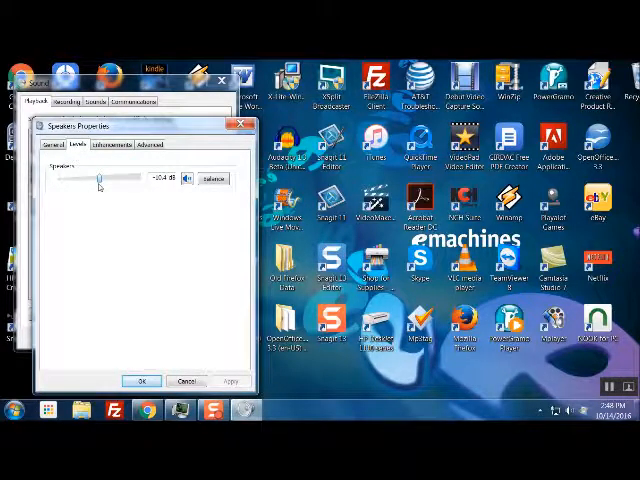
left_click(114, 144)
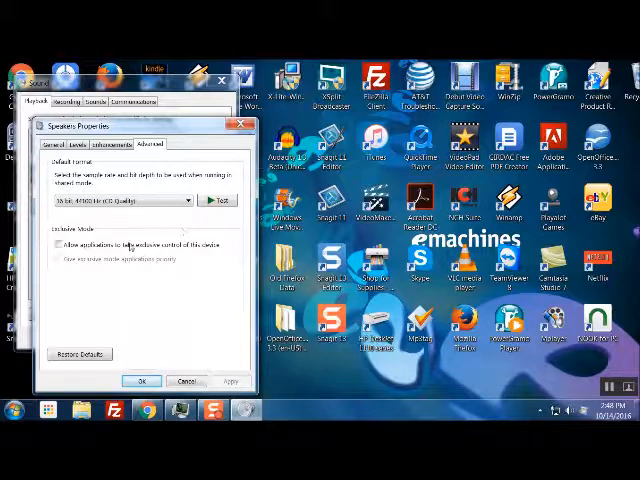
left_click(60, 244)
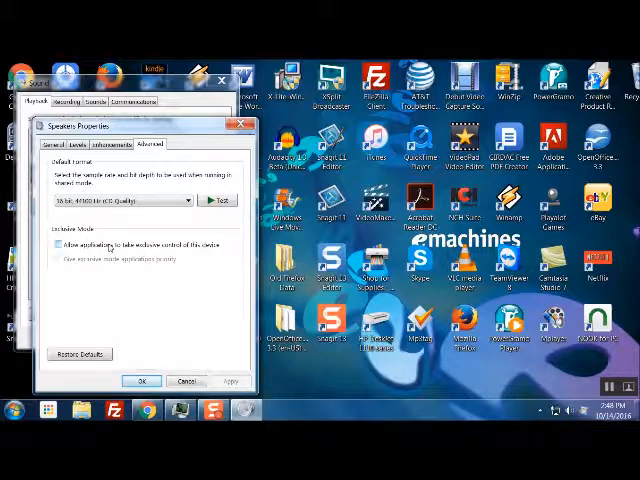